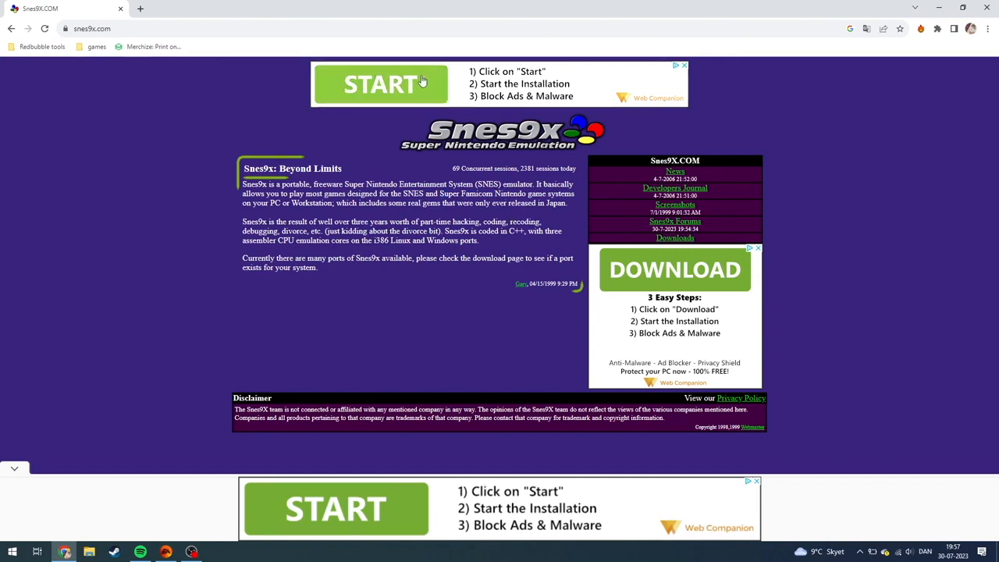
mouse_move(362, 77)
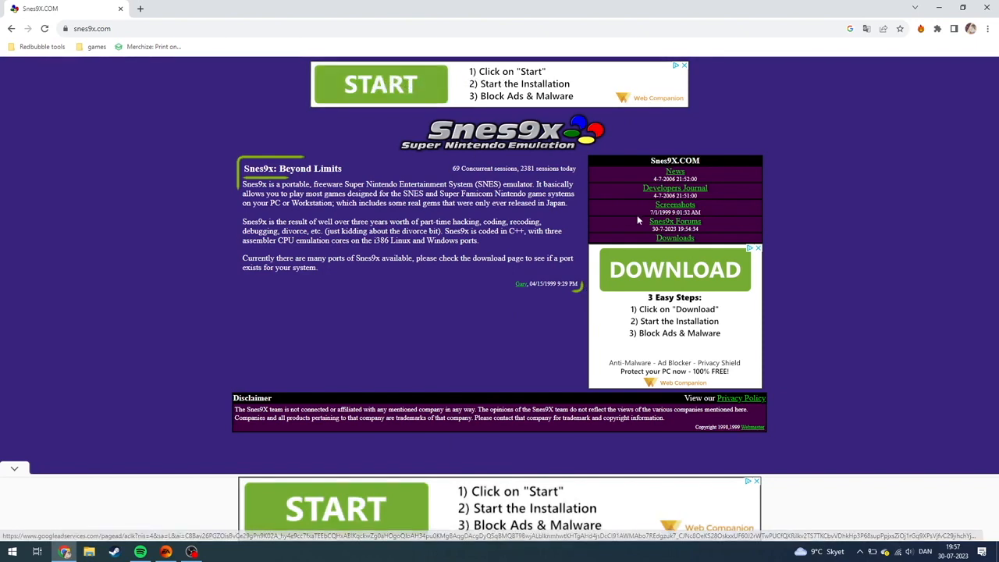
mouse_move(374, 500)
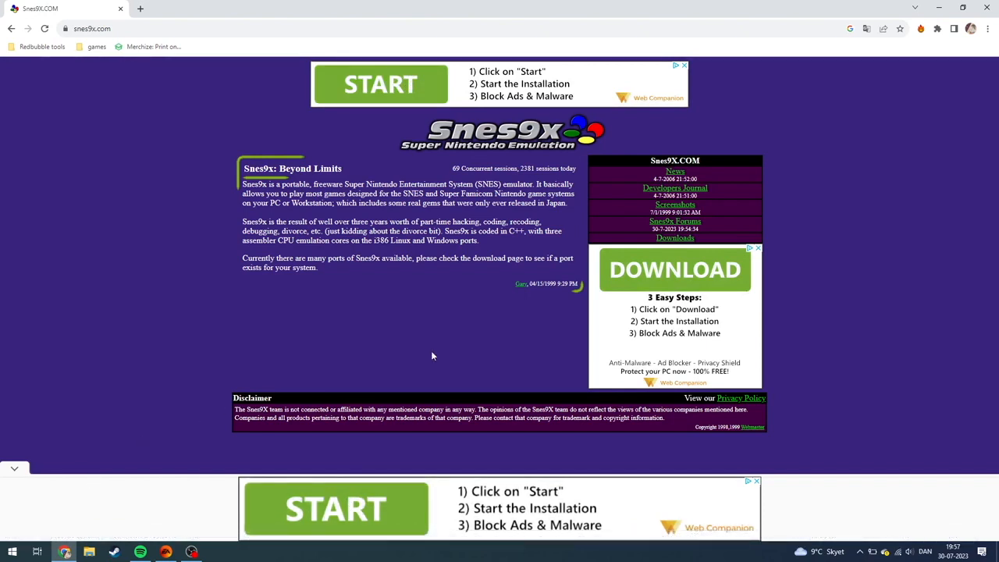
mouse_move(523, 327)
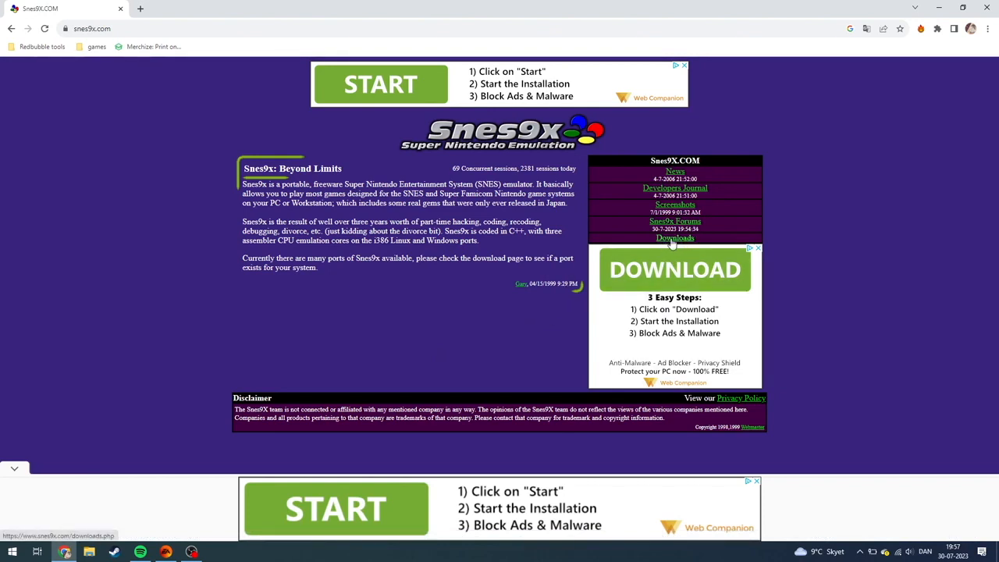
Step: Reach the snes9x.com Downloads page listing mirror sites, dismissing the full-page ad
click(675, 237)
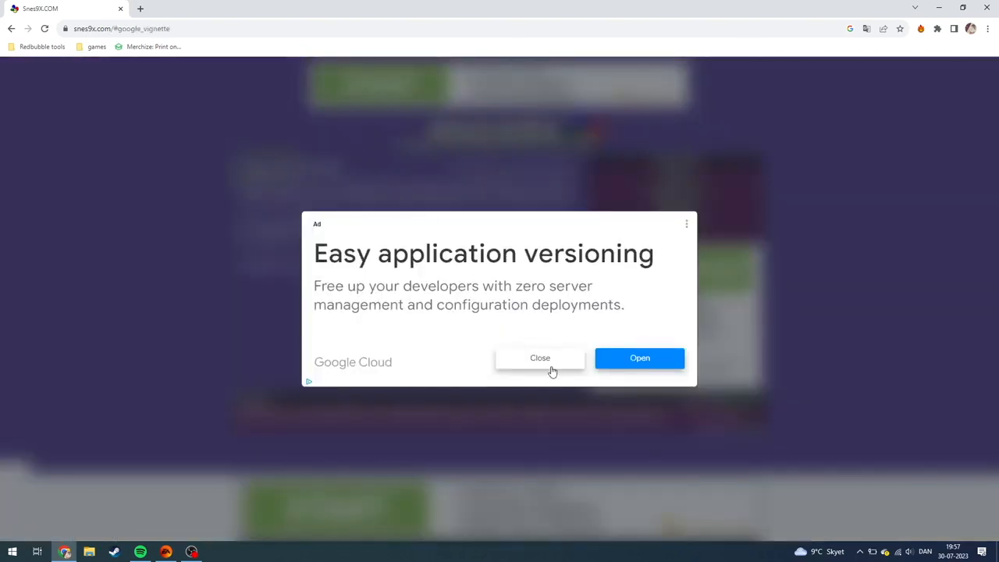
click(541, 358)
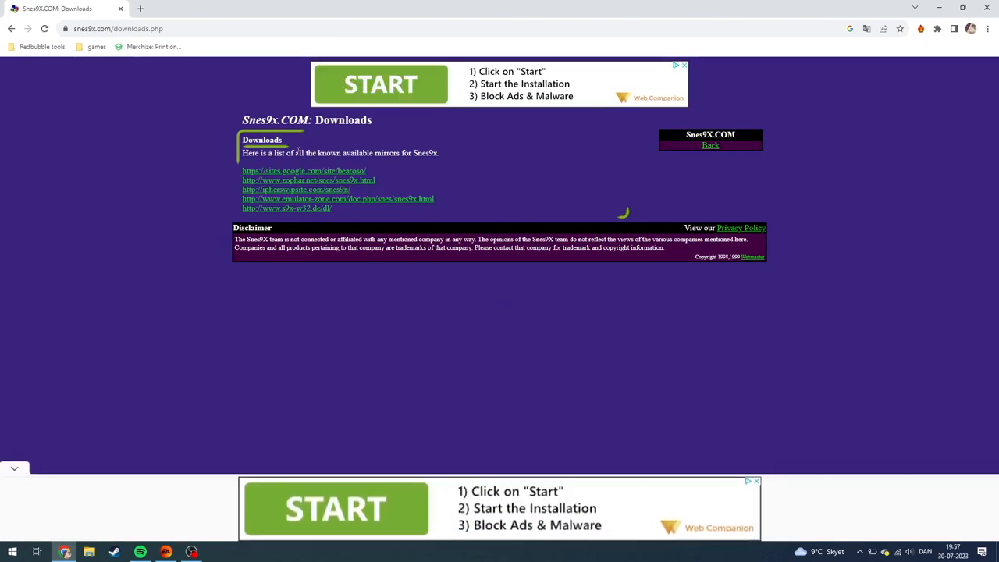
mouse_move(297, 209)
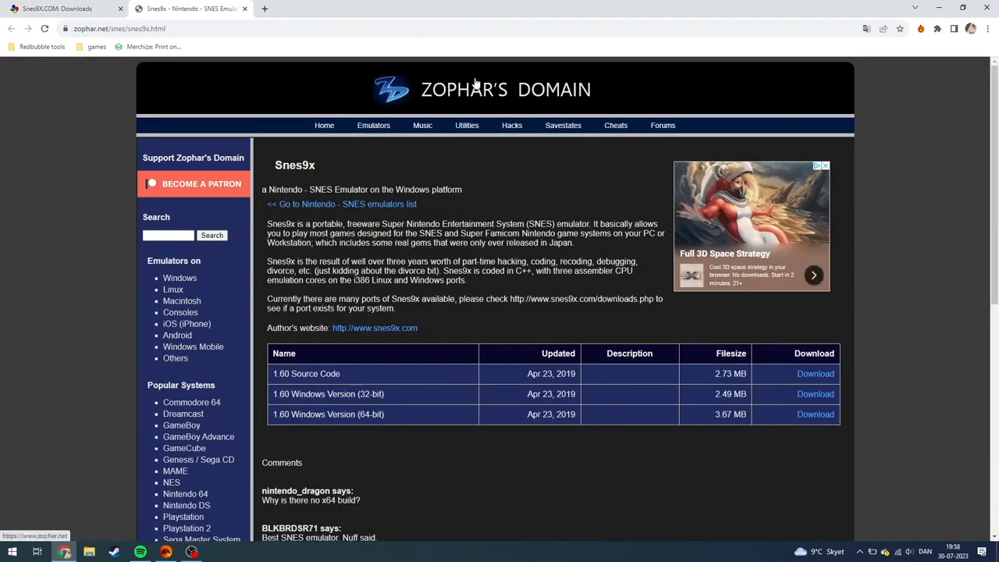
Step: Download snes9x-1.60-win32.zip (1.60 Windows 32-bit) and open the finished archive
scroll(down, 3)
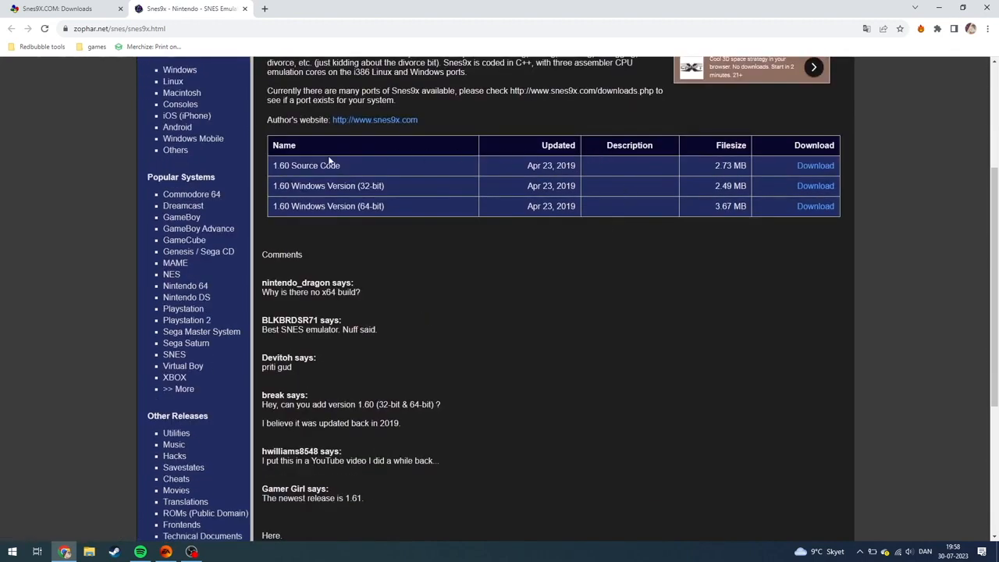
double_click(297, 185)
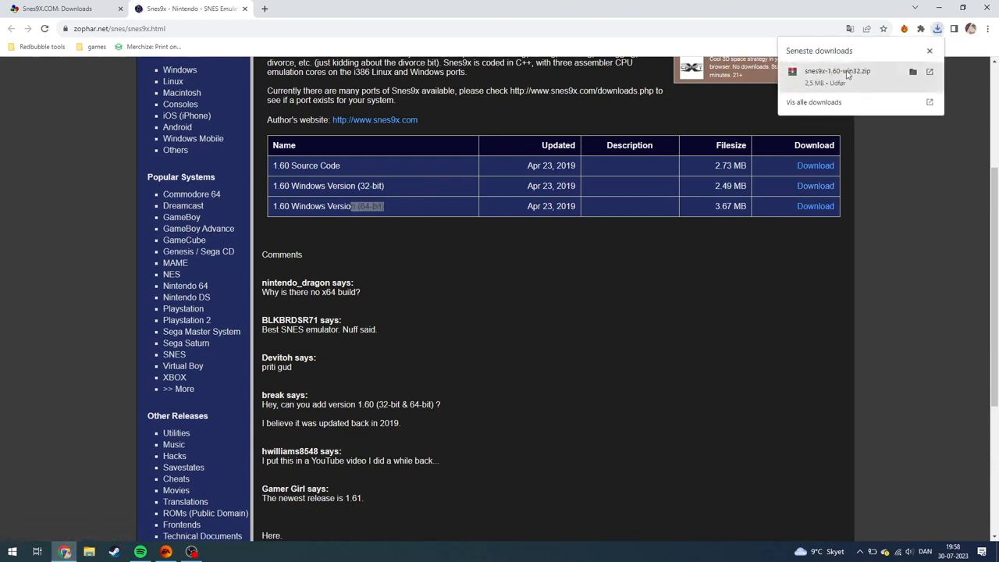
click(837, 72)
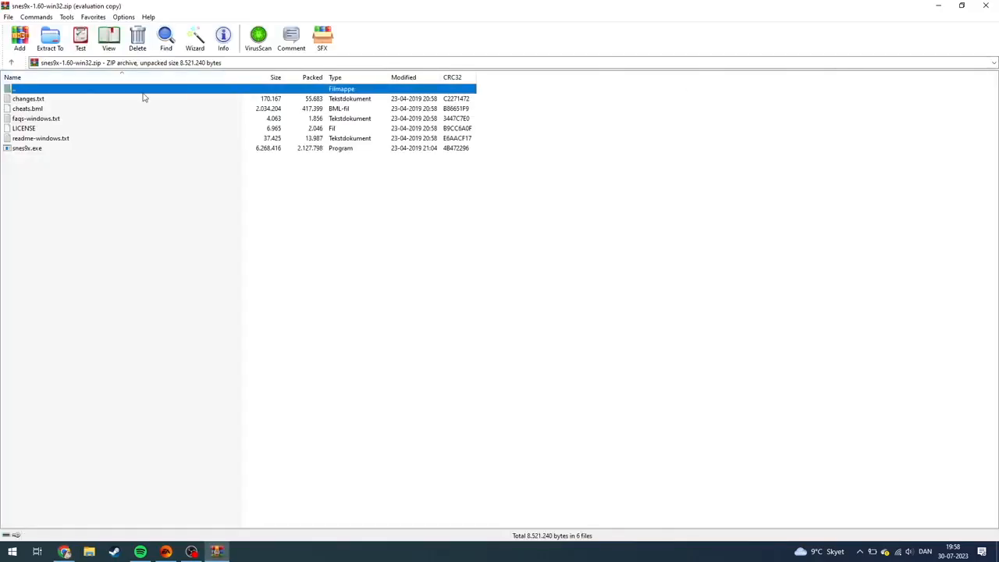
mouse_move(274, 141)
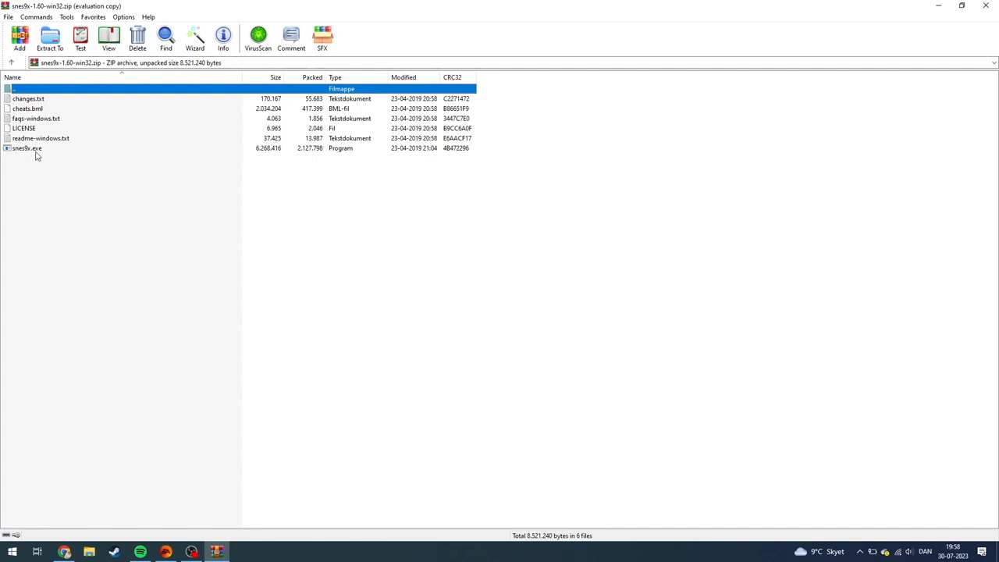
Step: Select snes9x.exe among the archive's documentation files in WinRAR
click(28, 148)
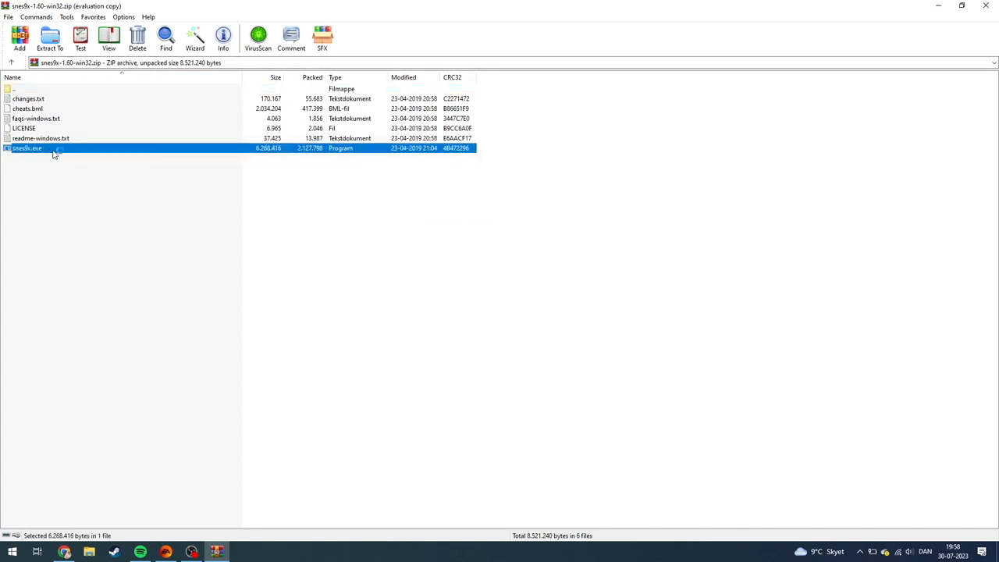
Step: Launch snes9x.exe and move its empty Snes9x 1.60 window toward the screen centre
double_click(26, 147)
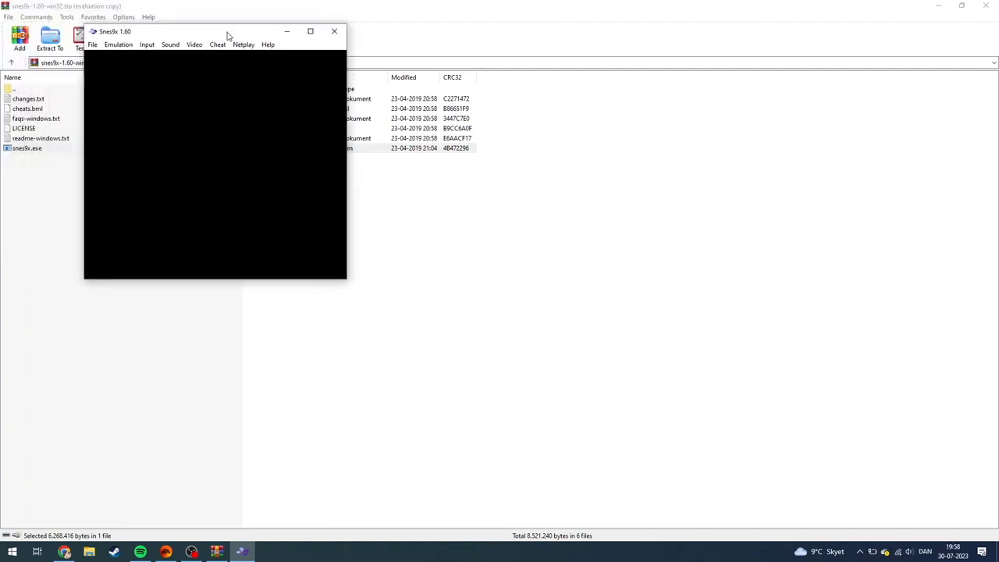
drag(228, 31, 382, 62)
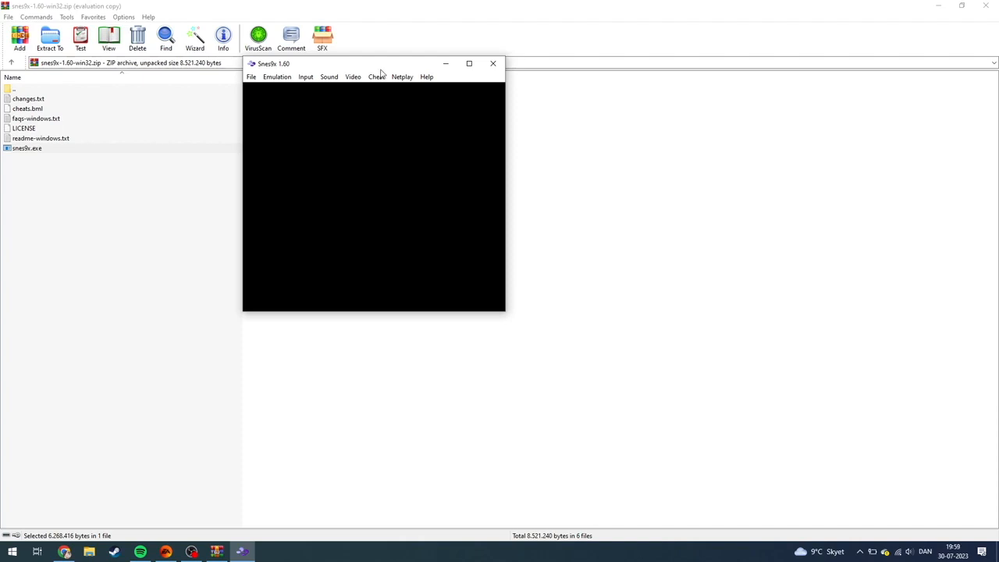
drag(374, 62, 461, 75)
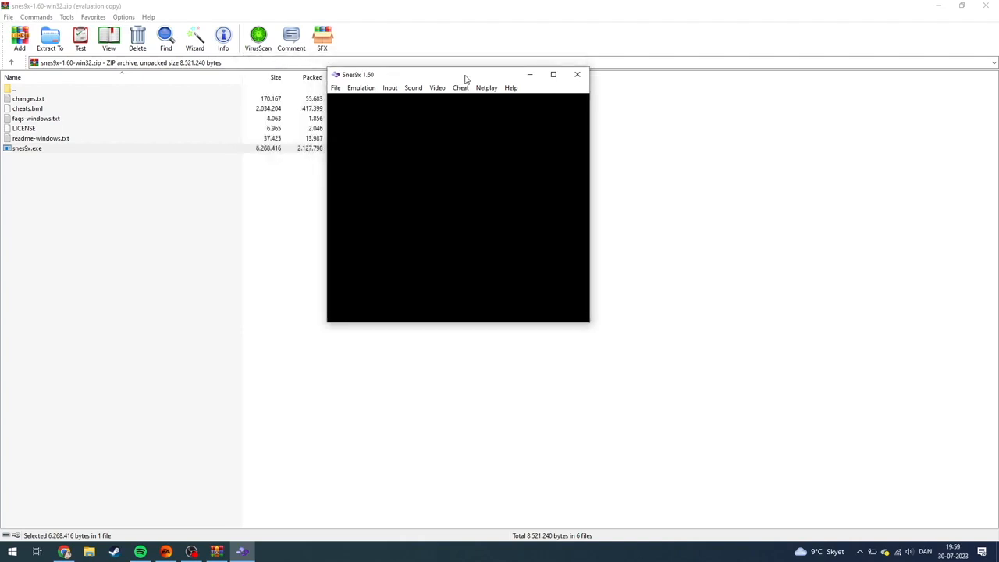